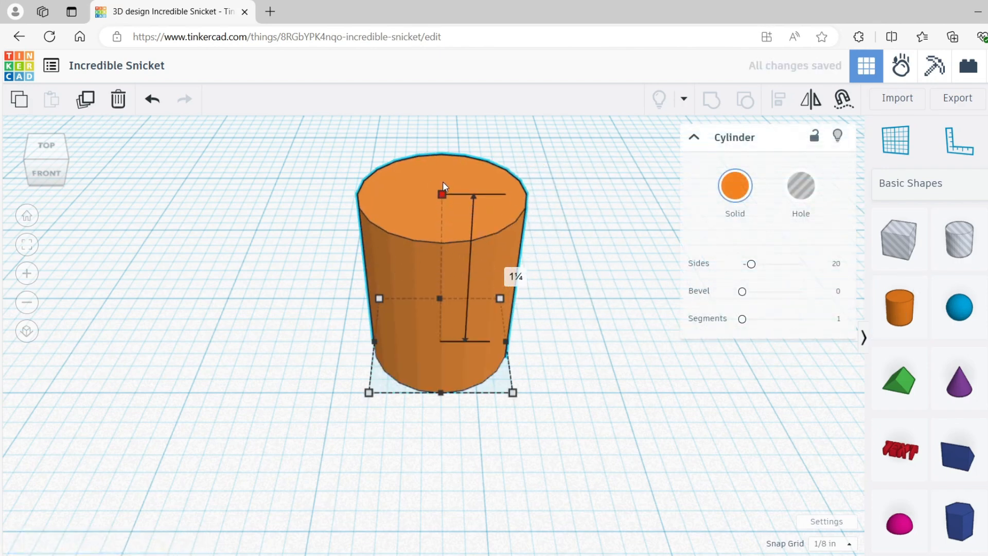
Step: Widen the cylinder to about 1.623 and raise its Sides from 20 to 36
drag(514, 391, 603, 392)
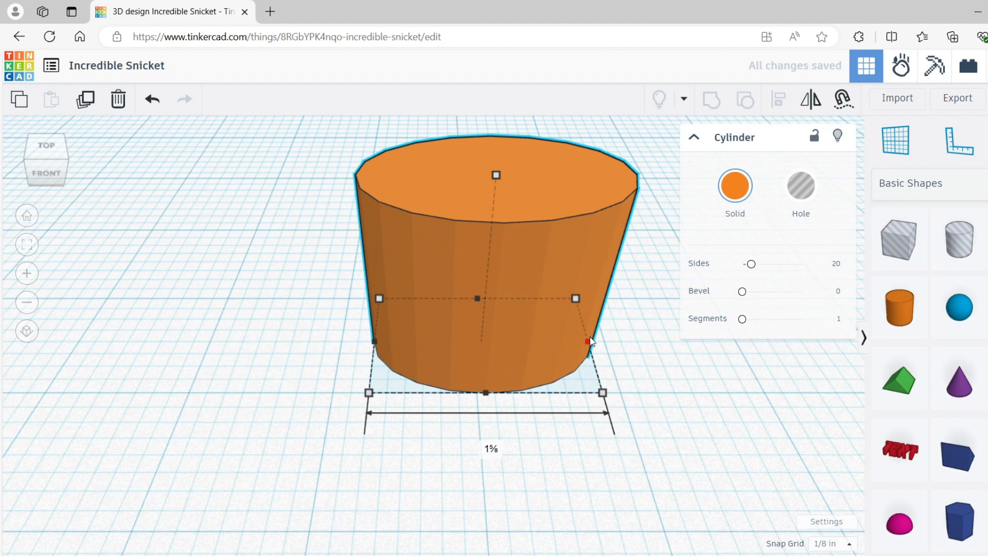
drag(750, 263, 769, 264)
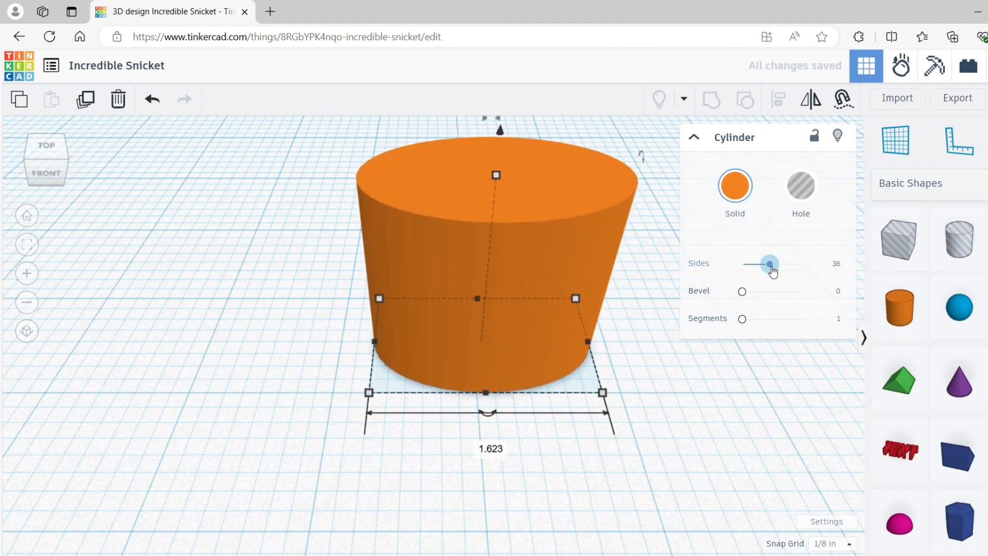